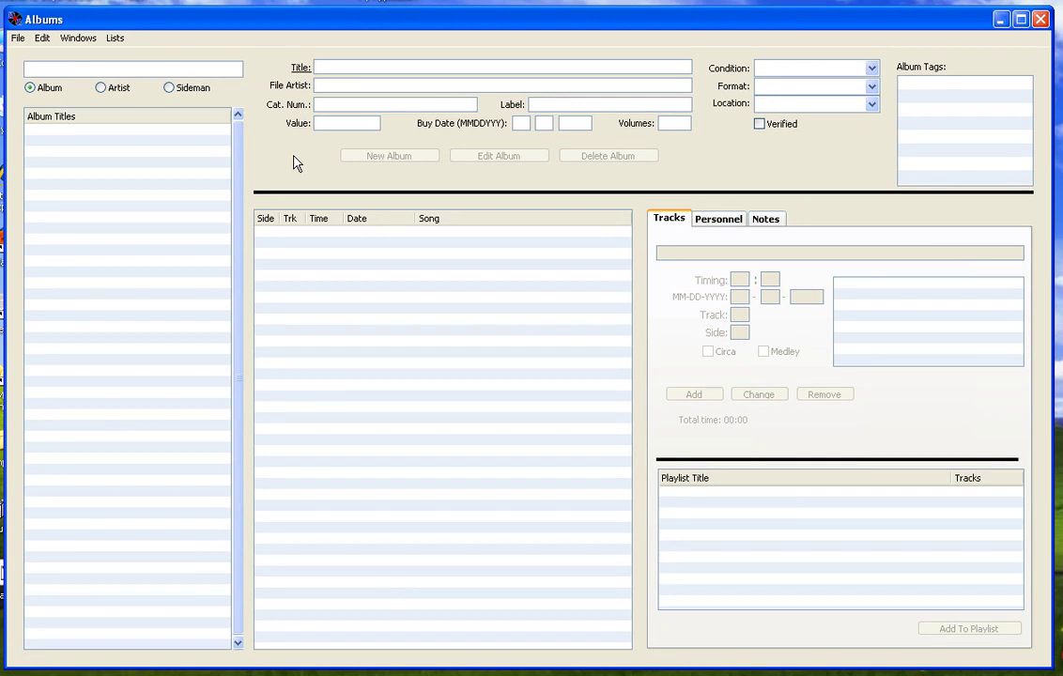
- Open the BeyondCategoryDatabase file from My Documents via File > Open
left_click(132, 68)
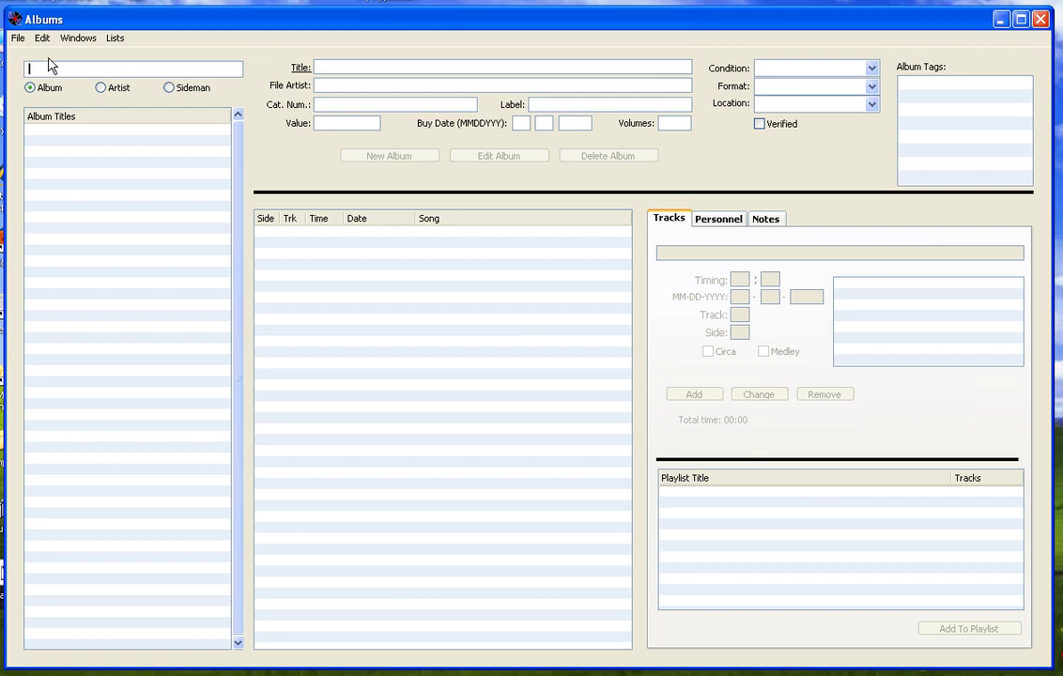
left_click(15, 39)
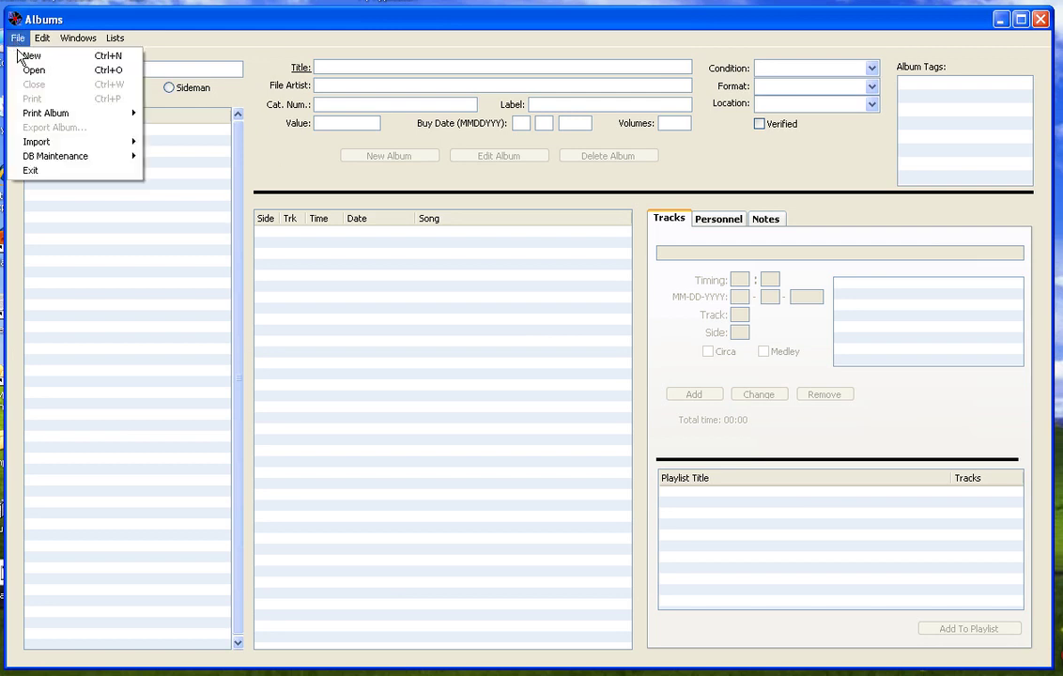
left_click(36, 70)
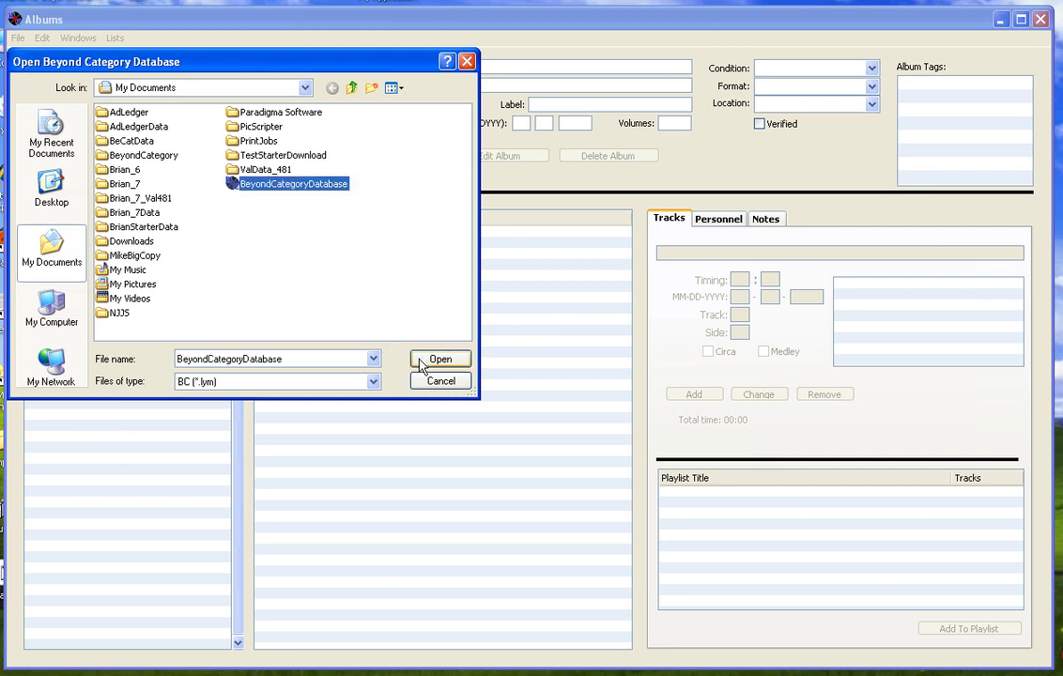
left_click(439, 359)
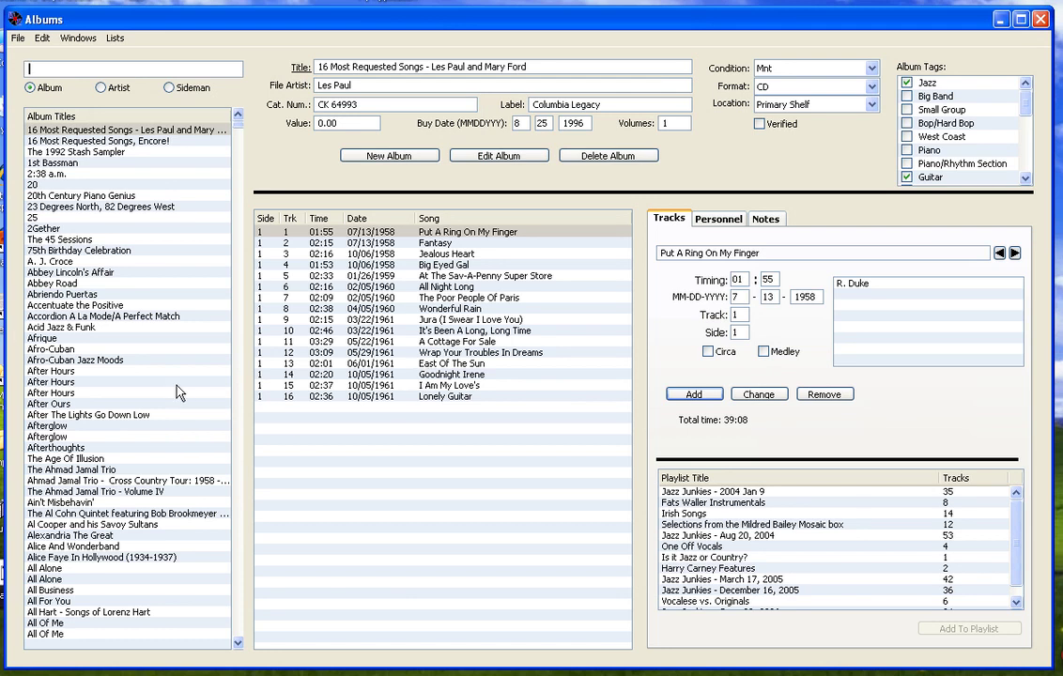
mouse_move(169, 376)
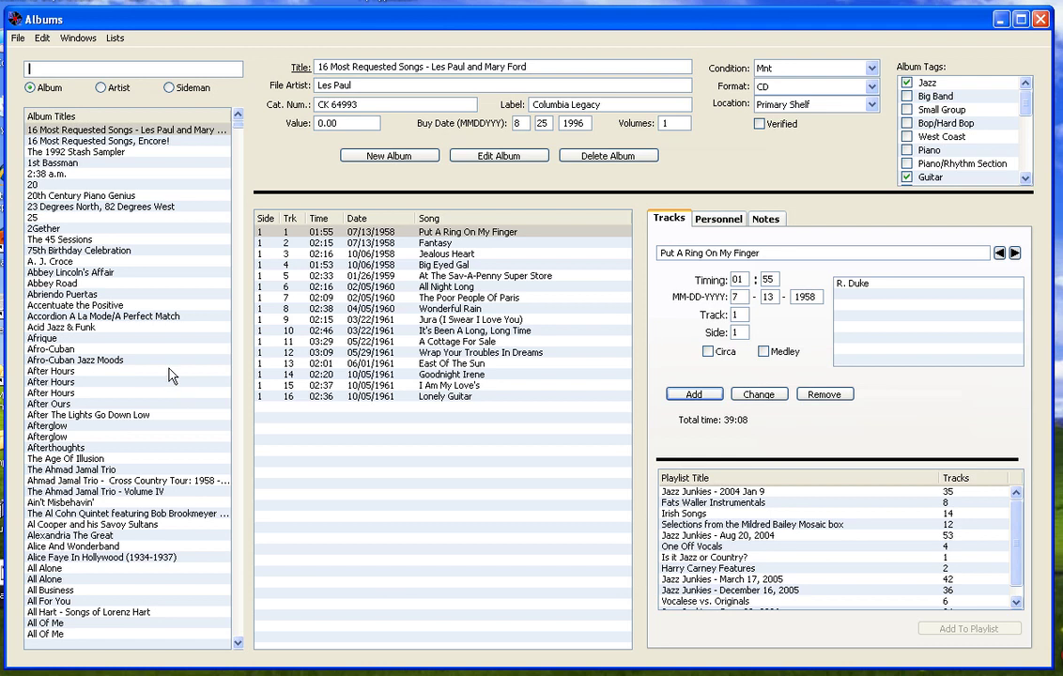
mouse_move(188, 323)
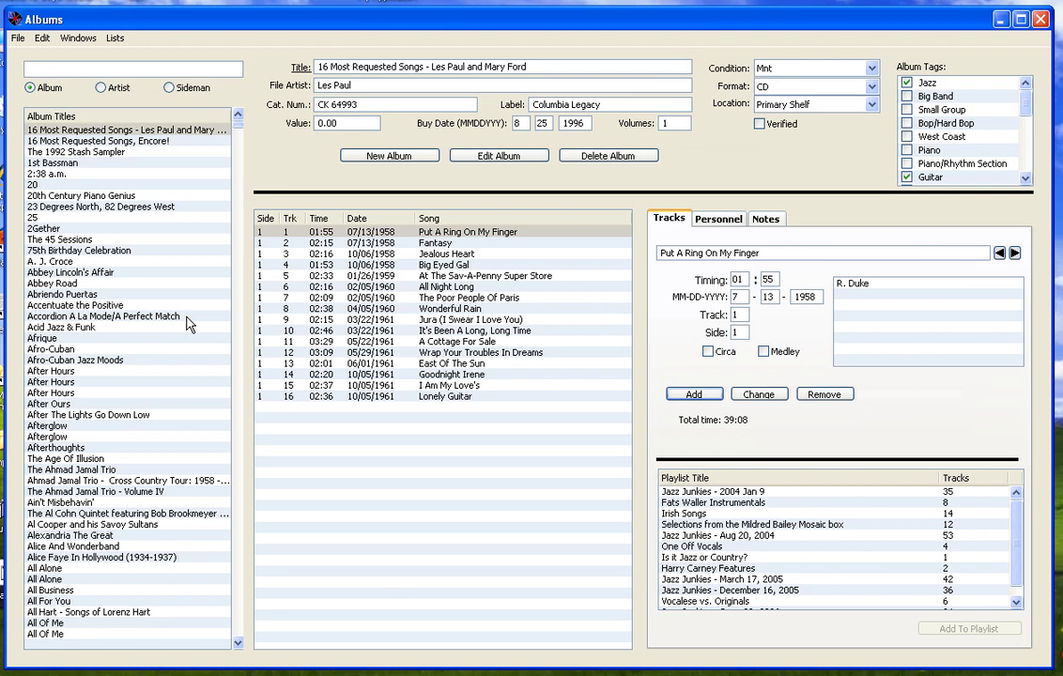
mouse_move(94, 266)
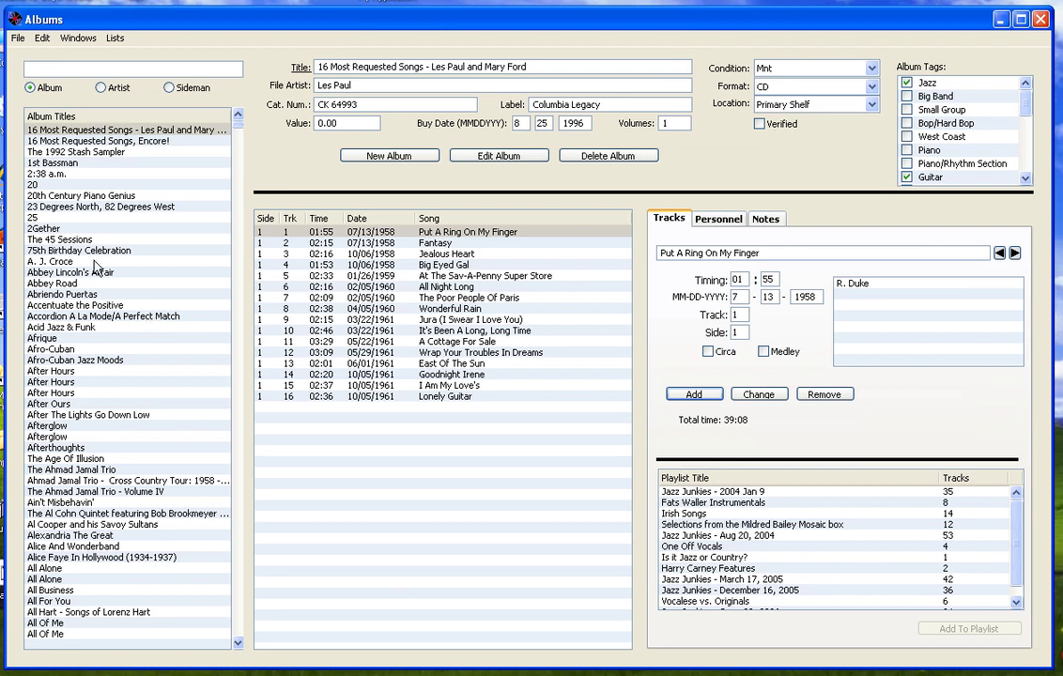
- Select The 45 Sessions by Sonny Clark to show its Blue Note details and ten tracks
left_click(60, 240)
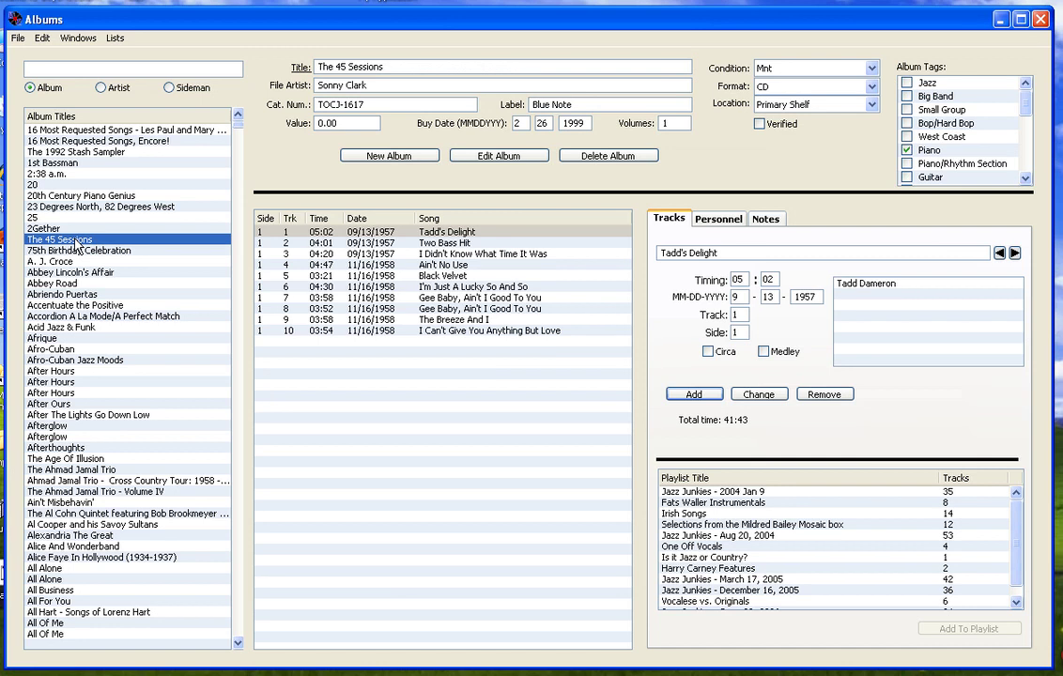
mouse_move(287, 131)
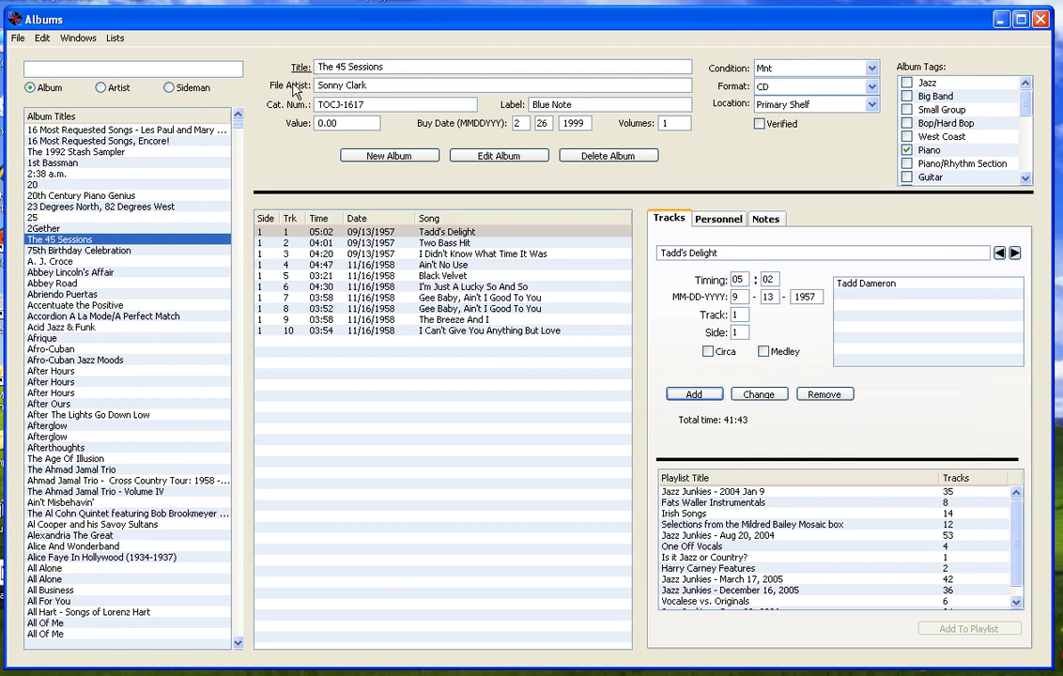
mouse_move(518, 92)
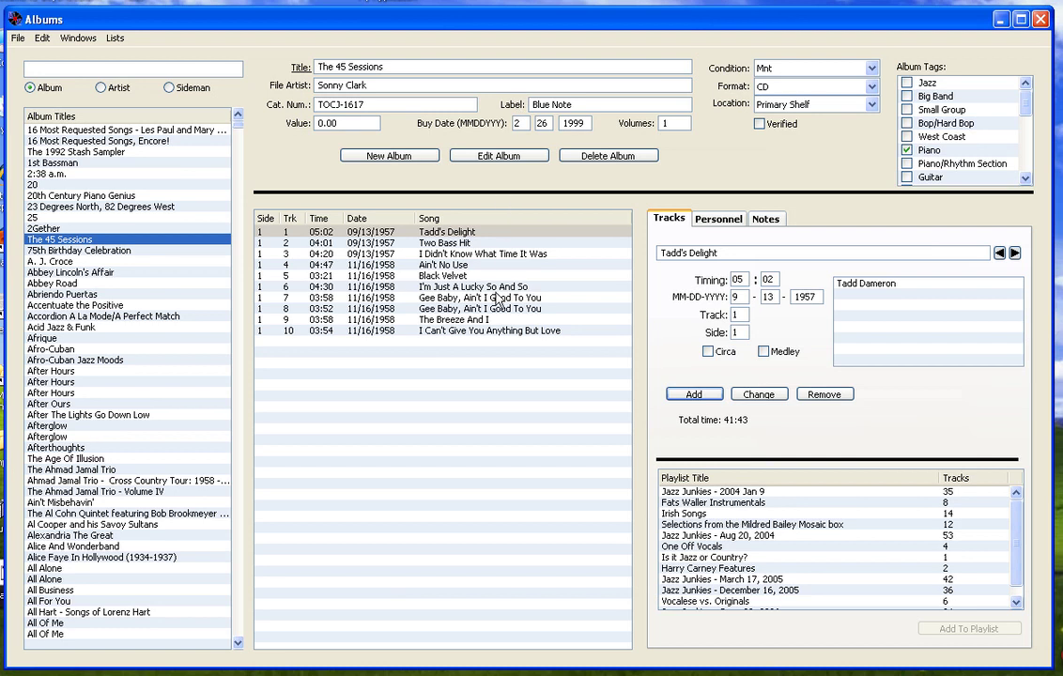
mouse_move(488, 361)
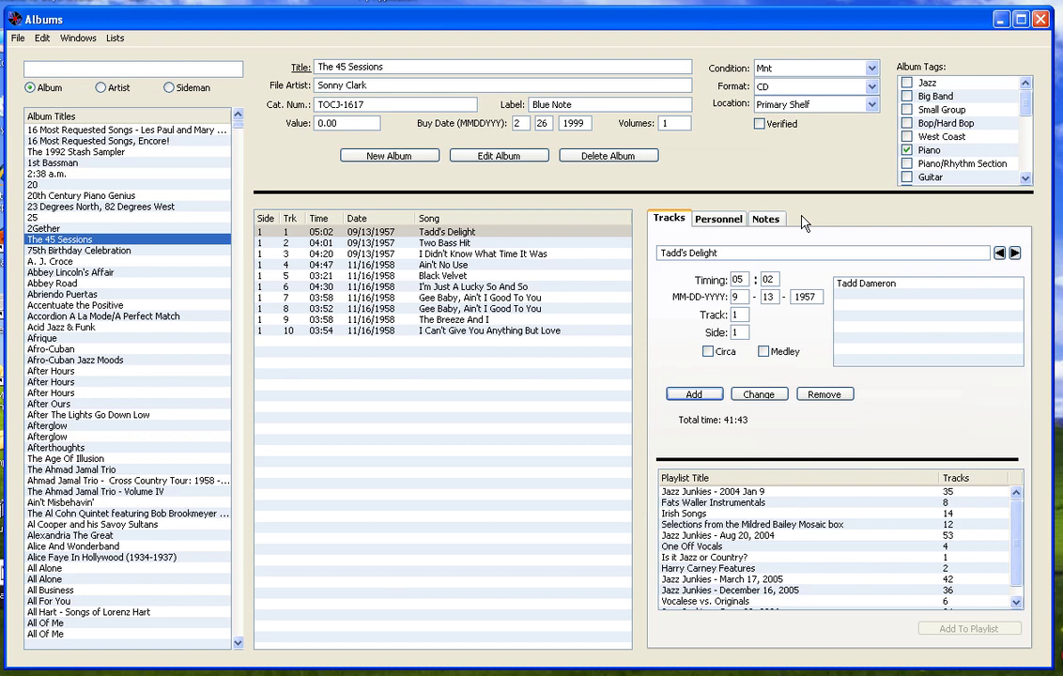
mouse_move(487, 321)
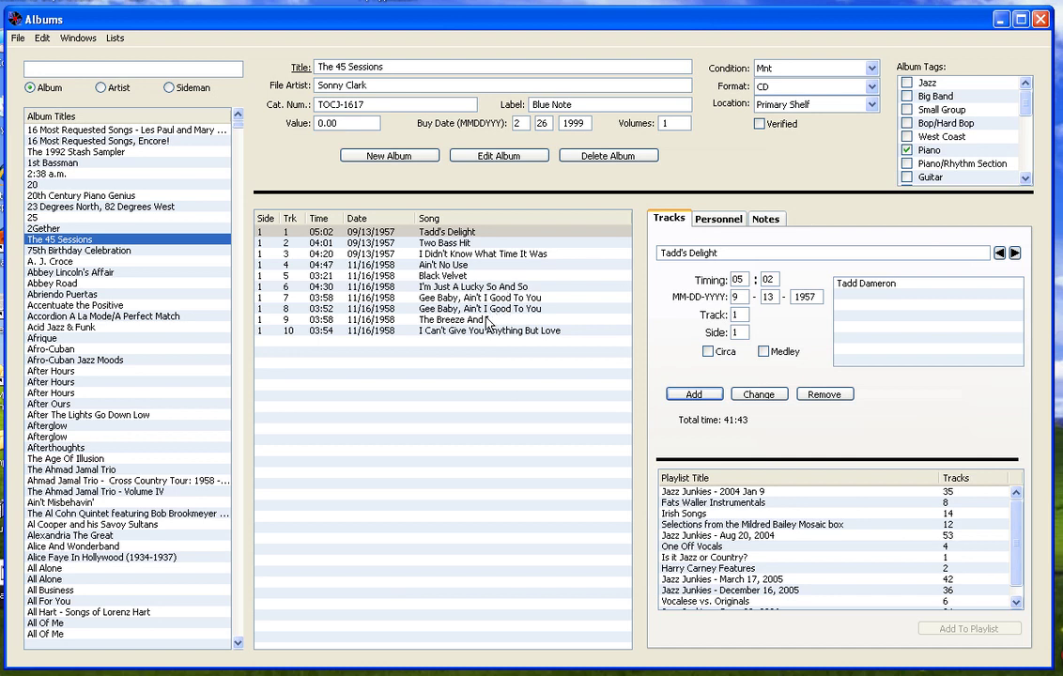
- Show track I'm Just A Lucky So And So with its 4:30 timing and Ellington–David credits
left_click(464, 285)
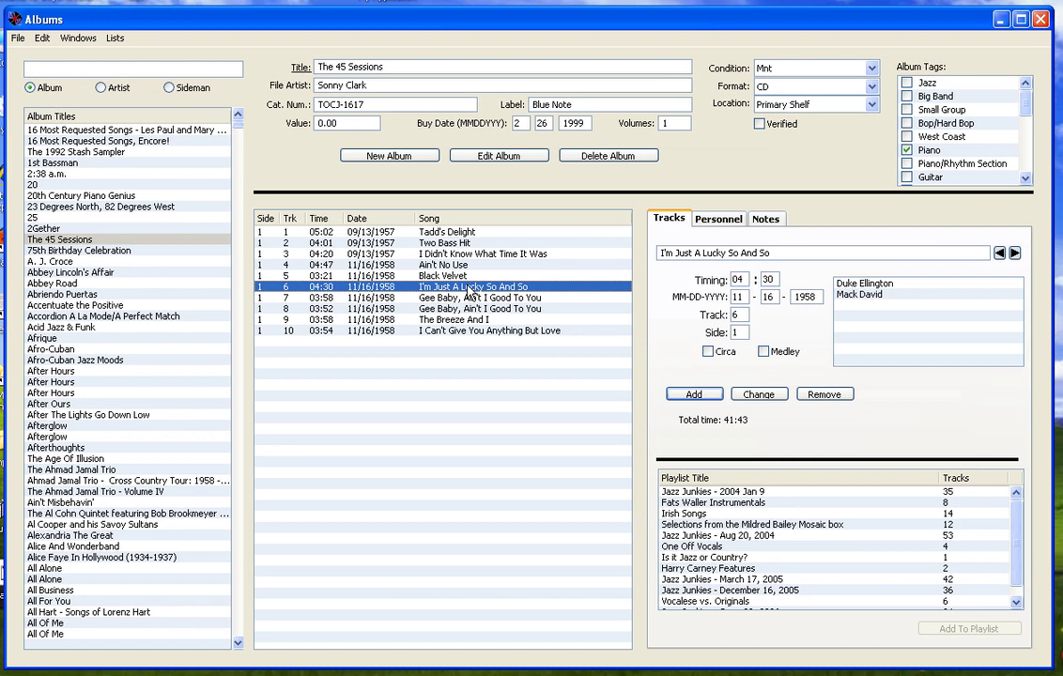
mouse_move(663, 294)
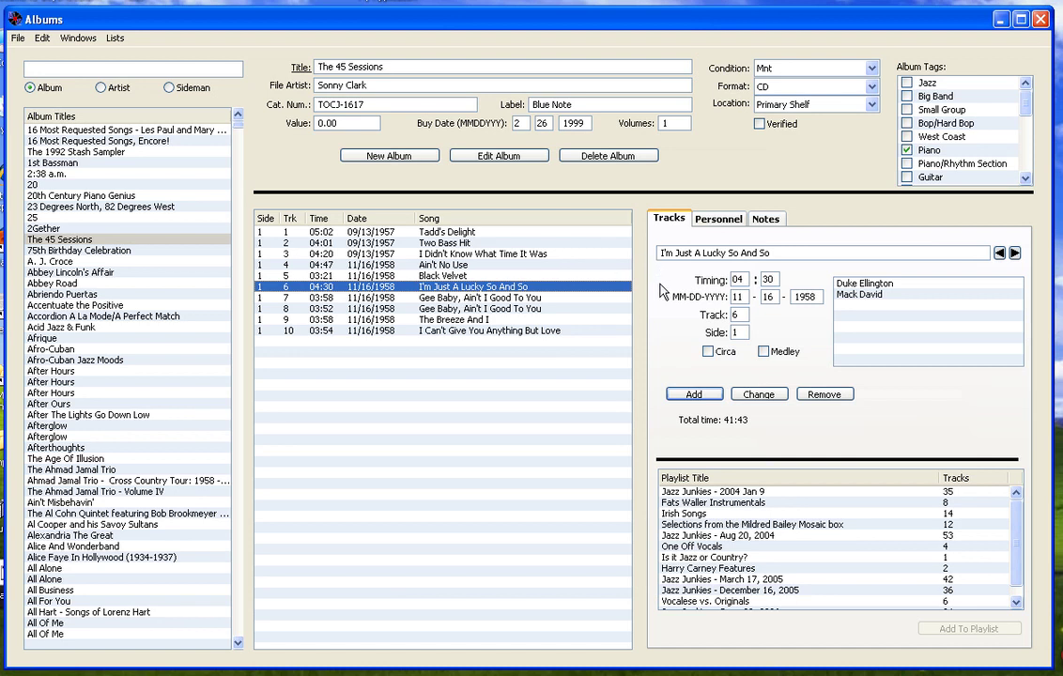
mouse_move(665, 312)
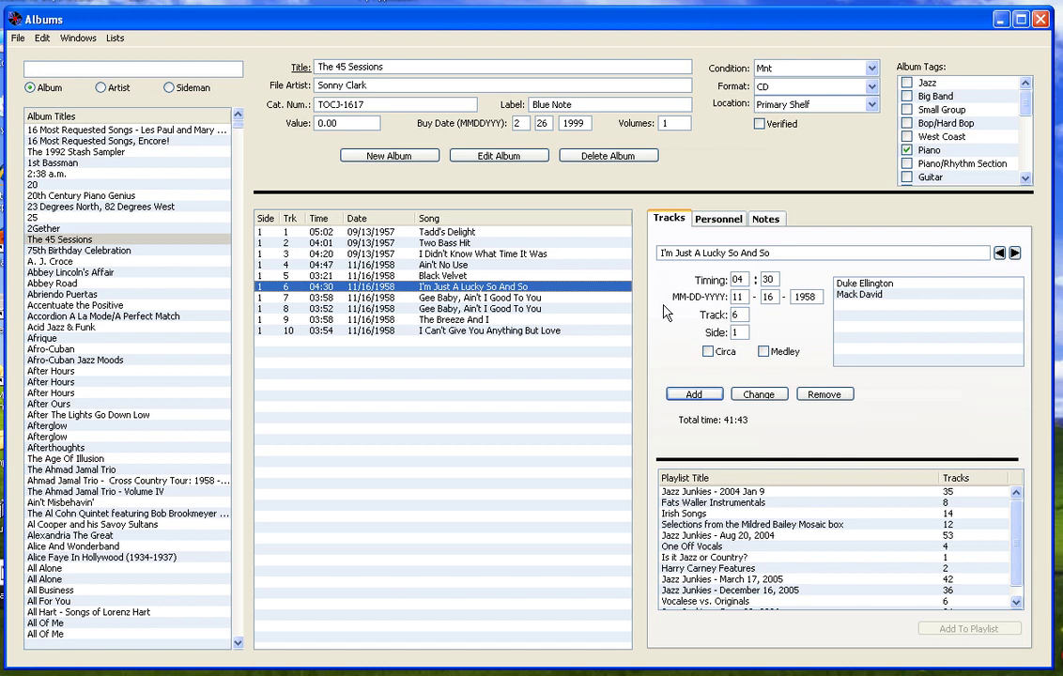
mouse_move(762, 550)
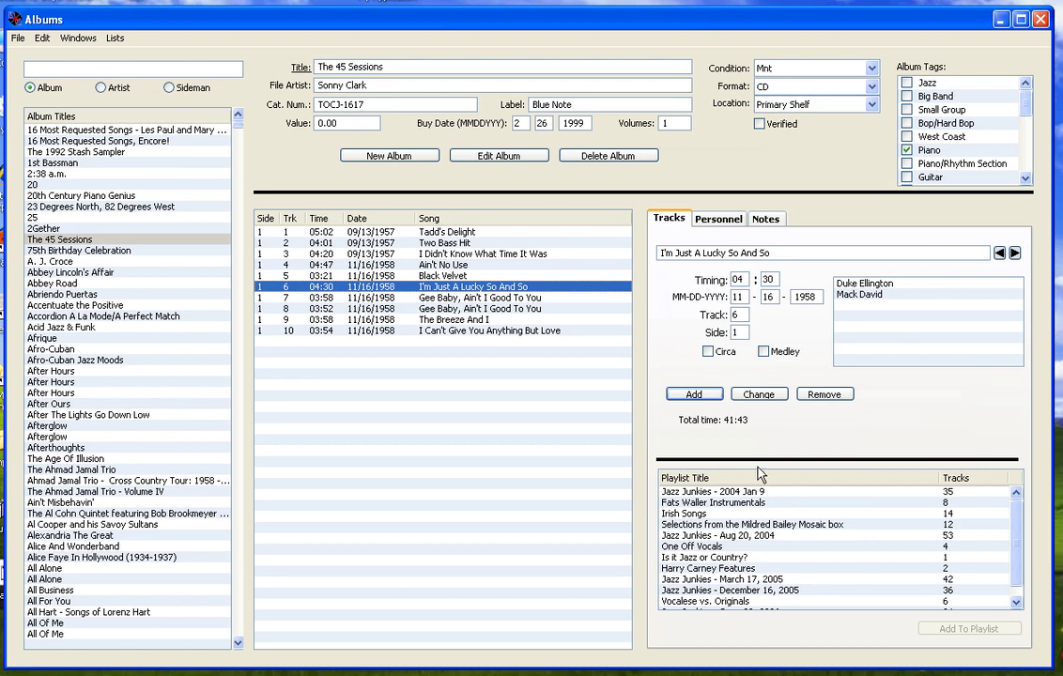
- View the personnel for Gee Baby, Ain't I Good To You and Two Bass Hit
left_click(718, 217)
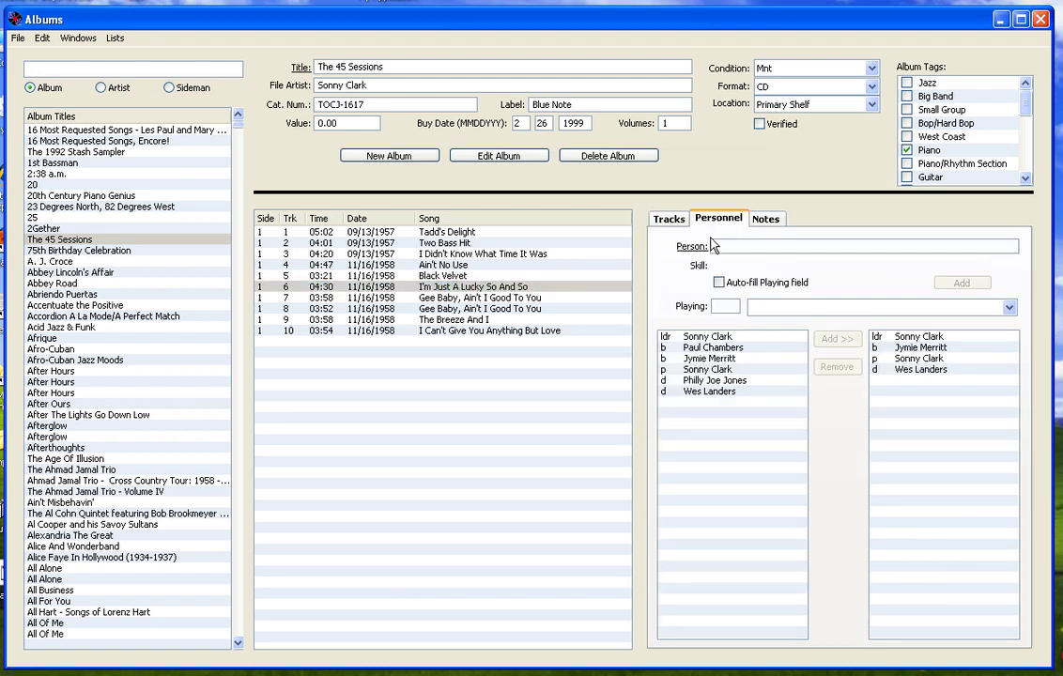
mouse_move(706, 414)
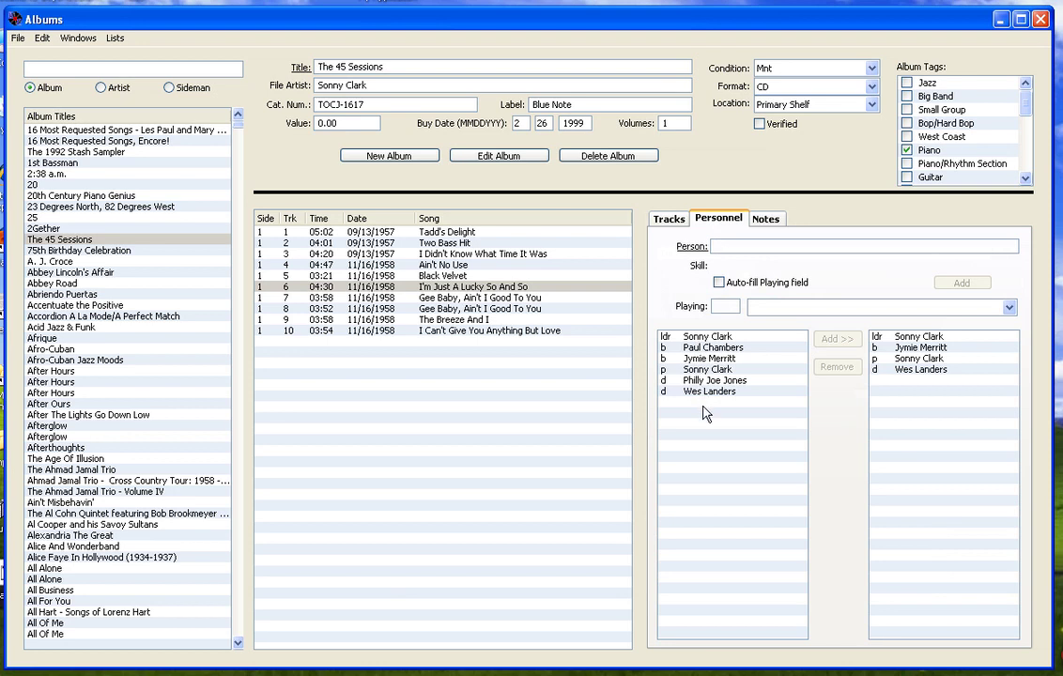
mouse_move(856, 430)
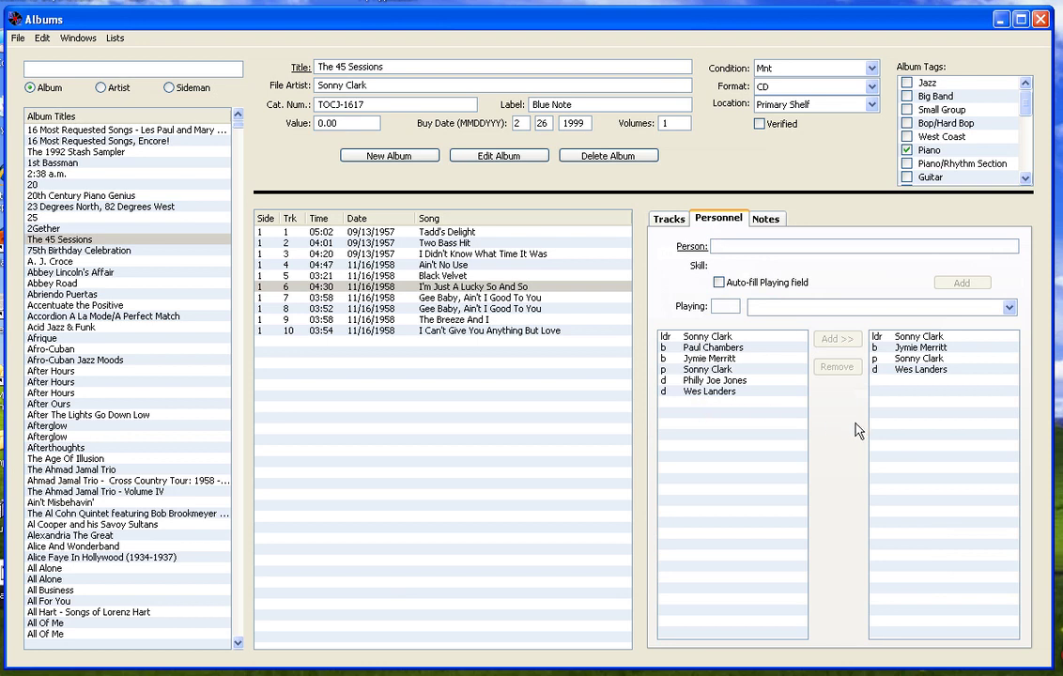
mouse_move(918, 432)
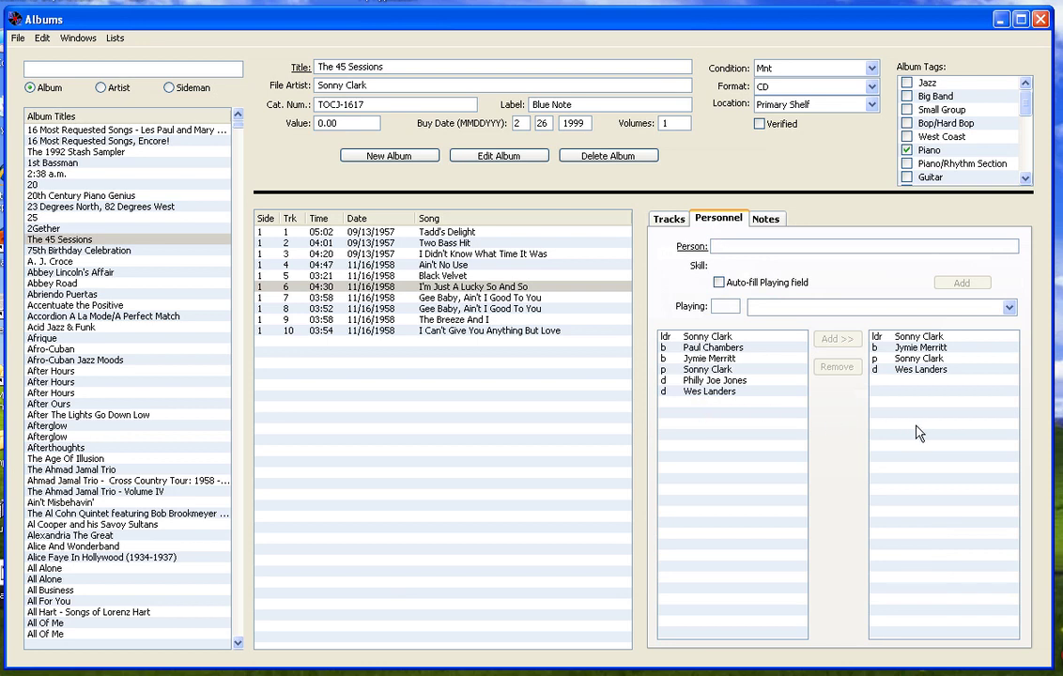
left_click(849, 246)
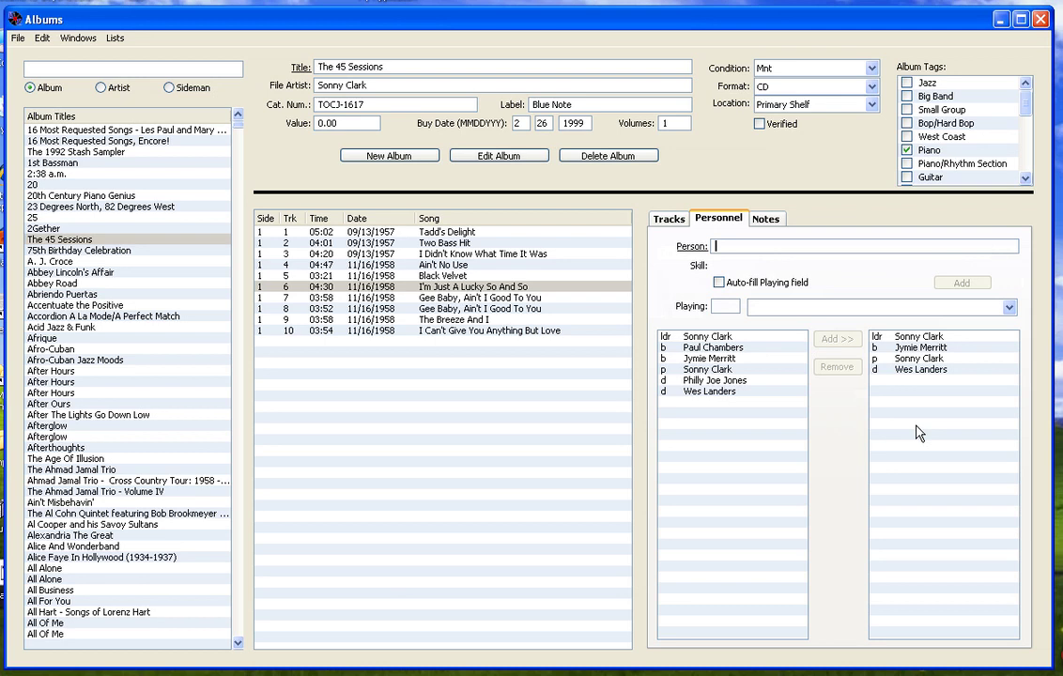
mouse_move(642, 367)
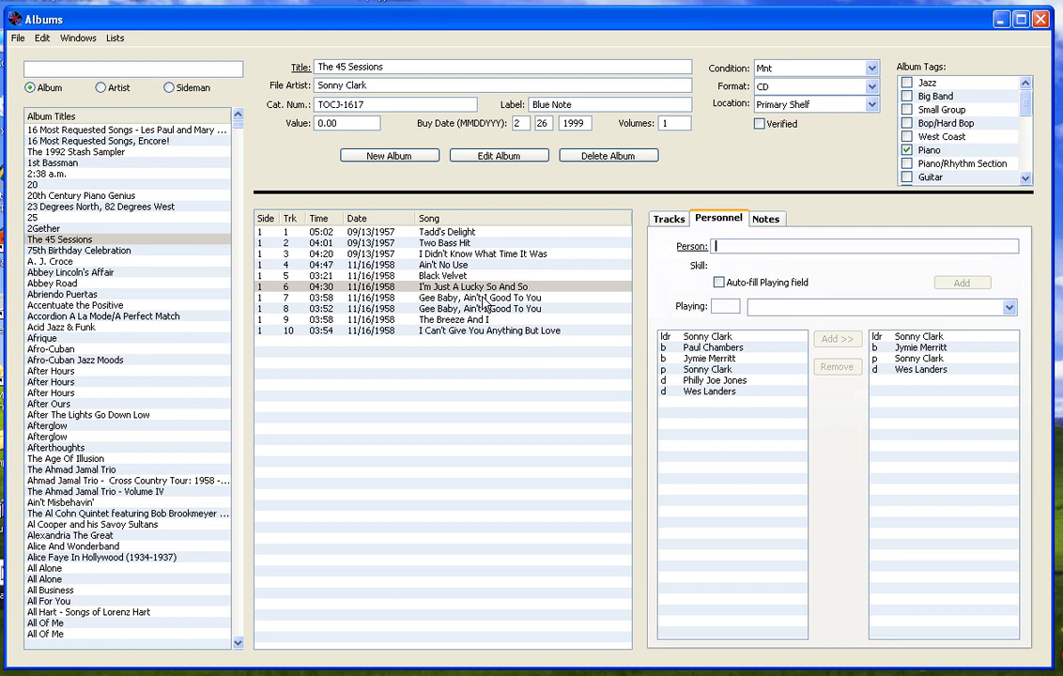
left_click(475, 308)
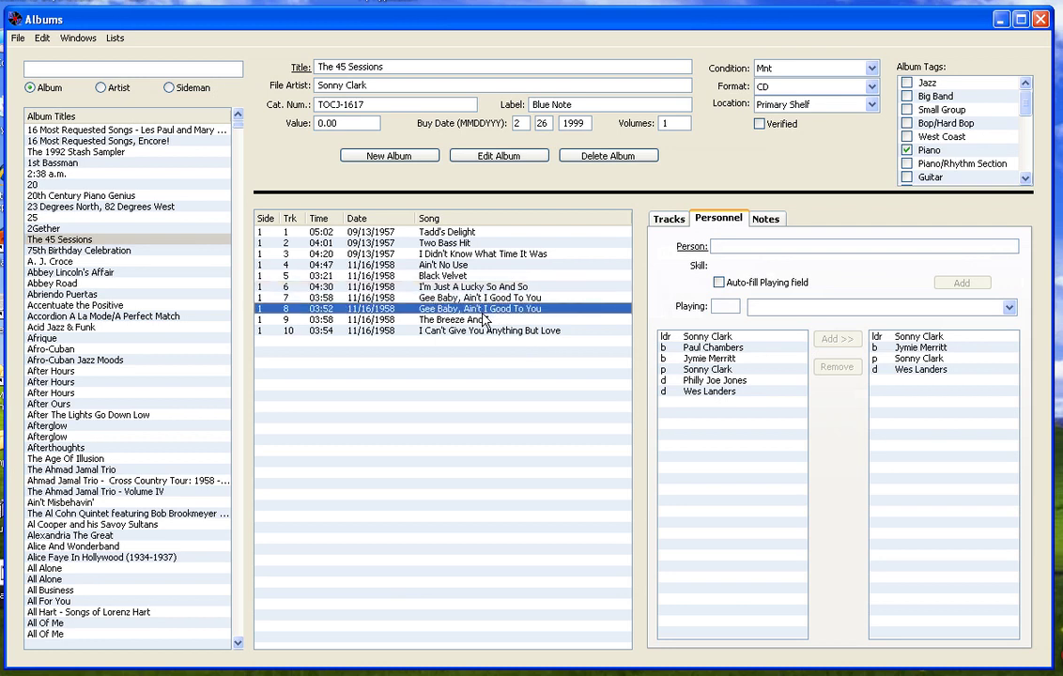
left_click(443, 243)
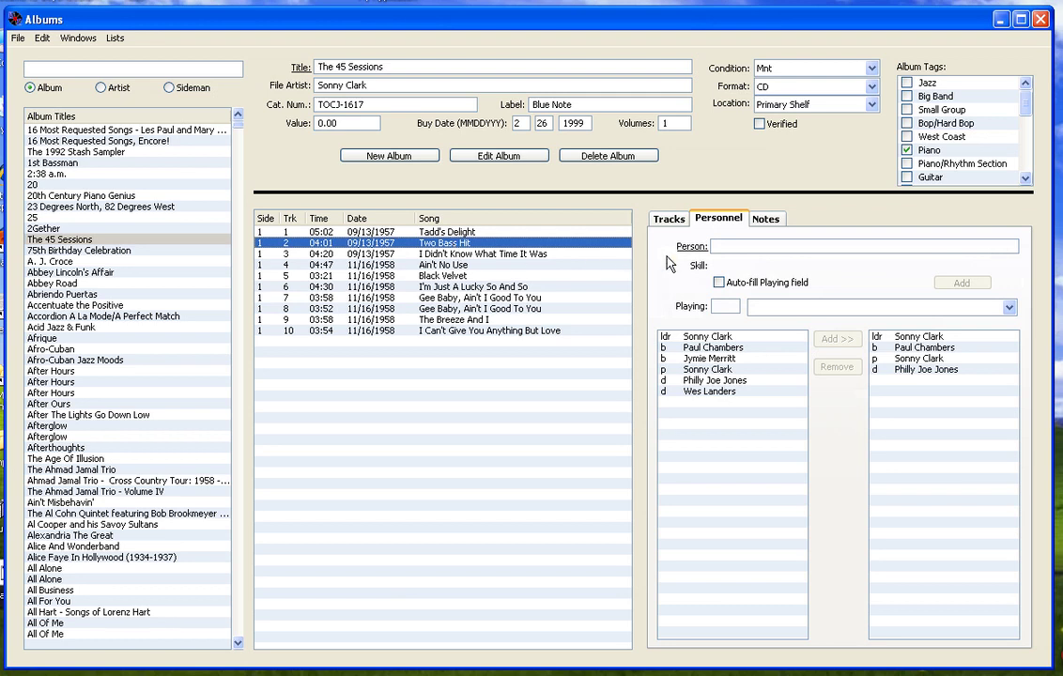
- Read the album notes about the used CD purchase and Japanese liner notes
left_click(767, 218)
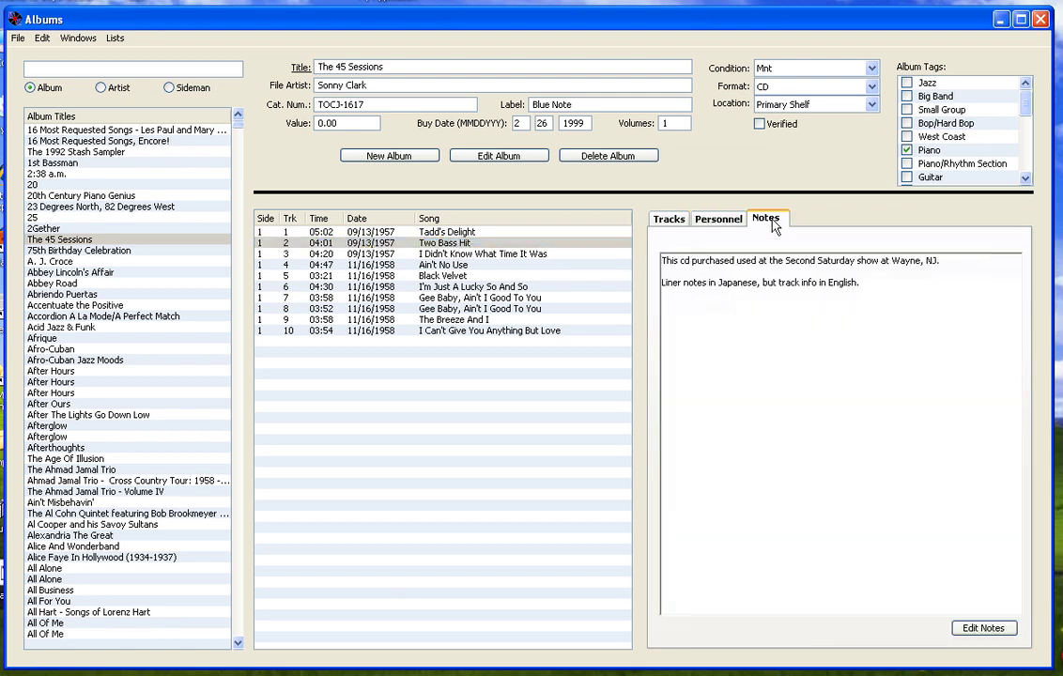